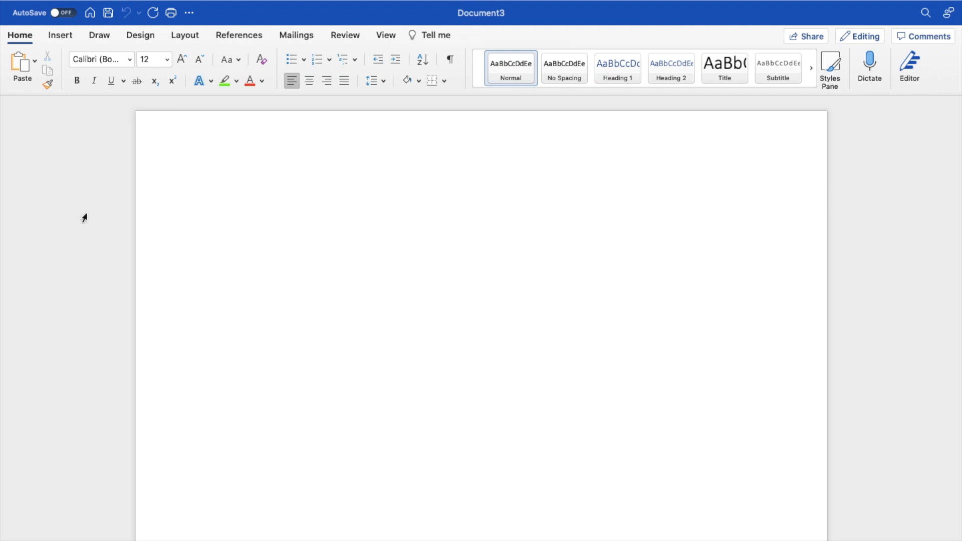
# Type 'Text' at 72 pt, then add two more 72-pt 'Text' lines below it.
pyautogui.click(216, 200)
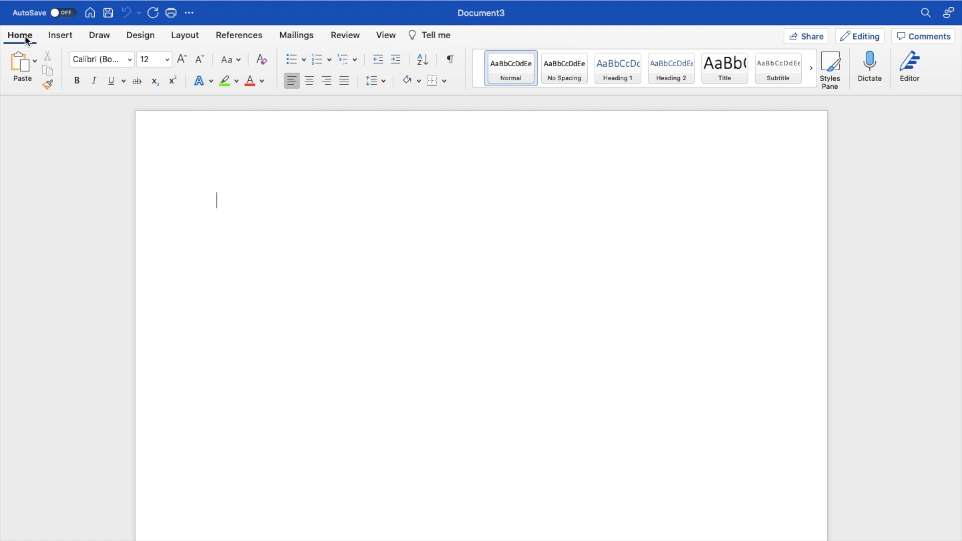
pyautogui.moveTo(298, 210)
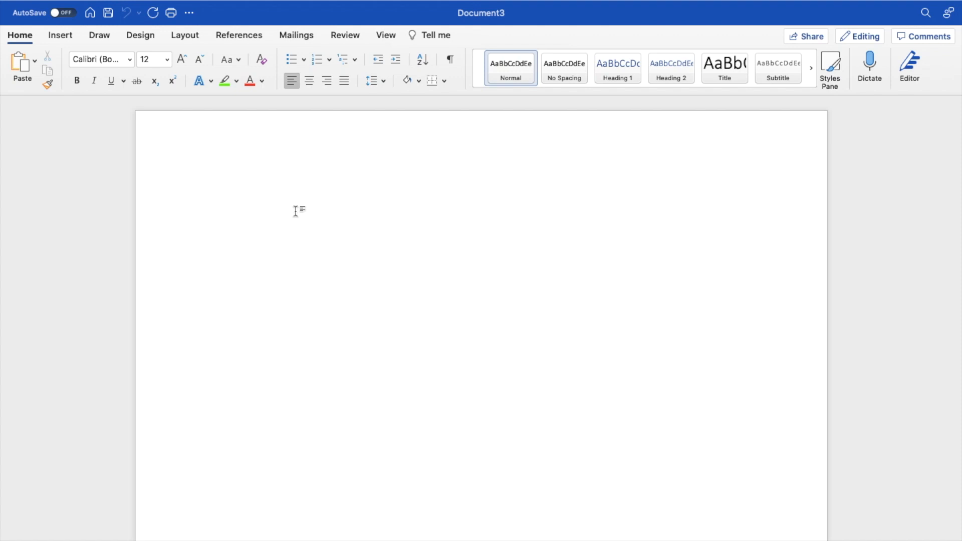
pyautogui.click(217, 201)
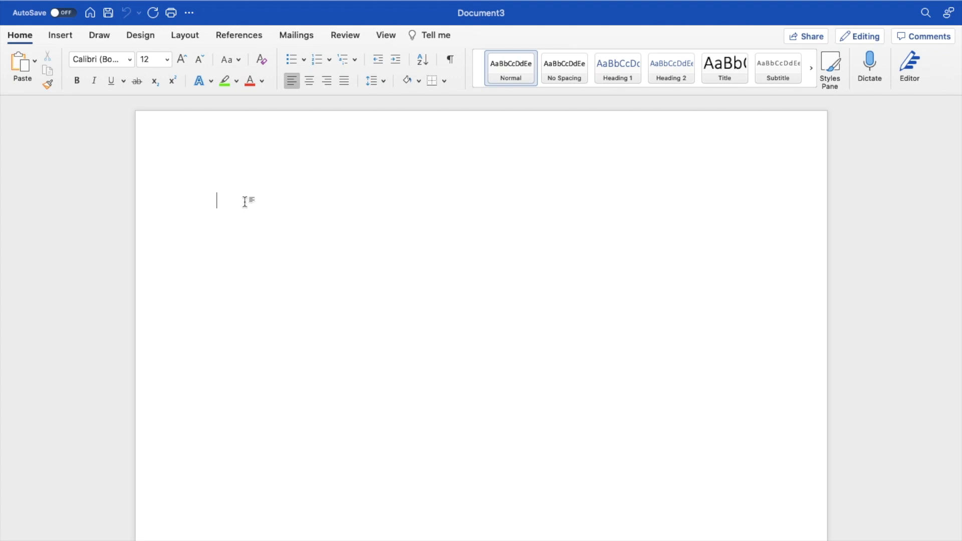
pyautogui.write('Text')
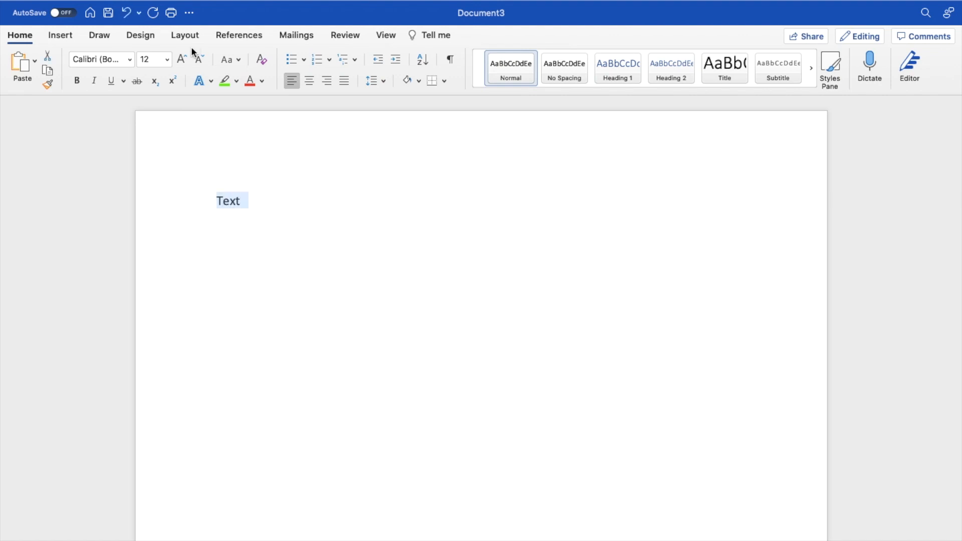
pyautogui.click(180, 59)
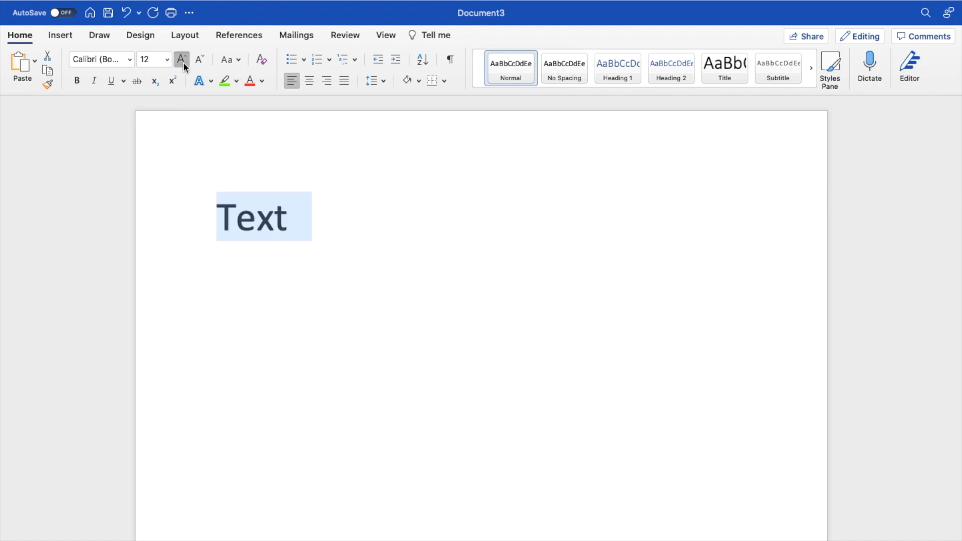
pyautogui.click(181, 60)
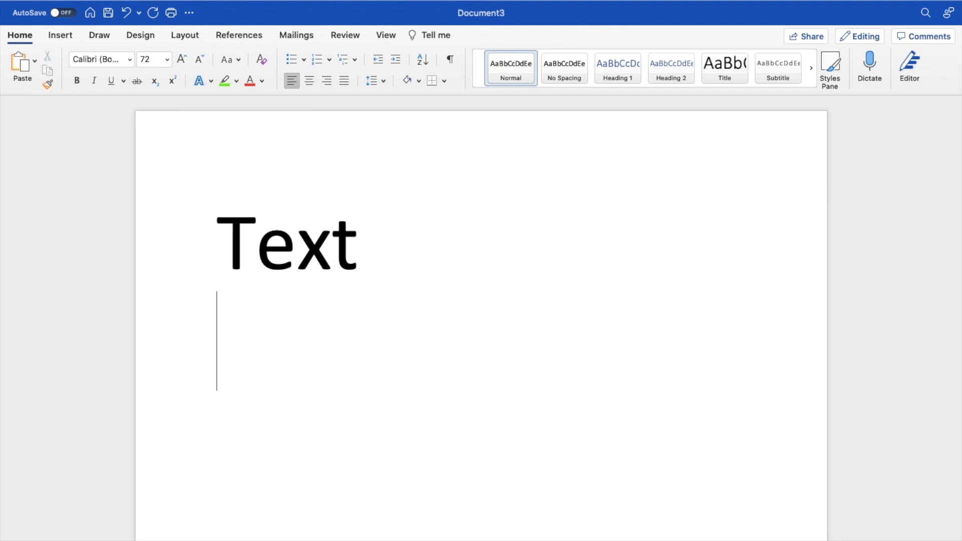
pyautogui.write('Text')
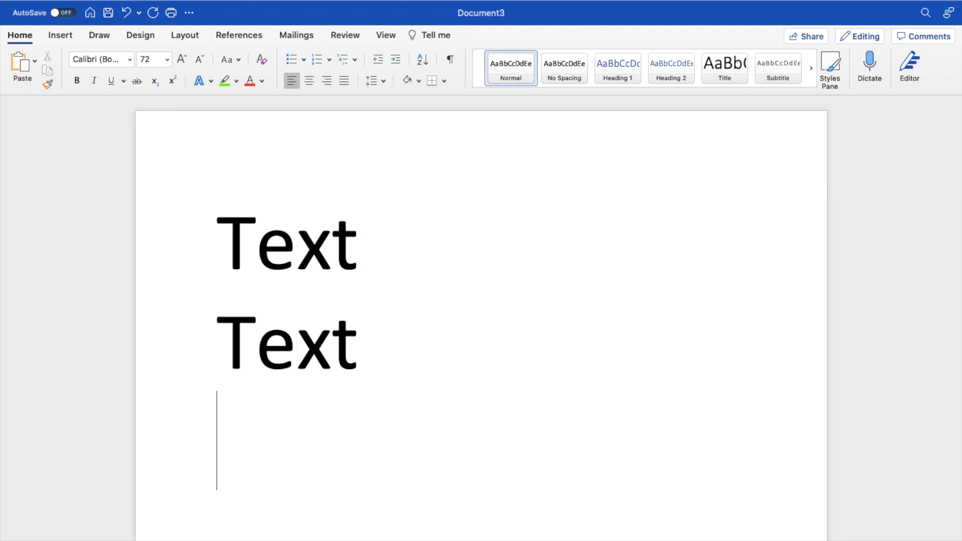
pyautogui.write('Text')
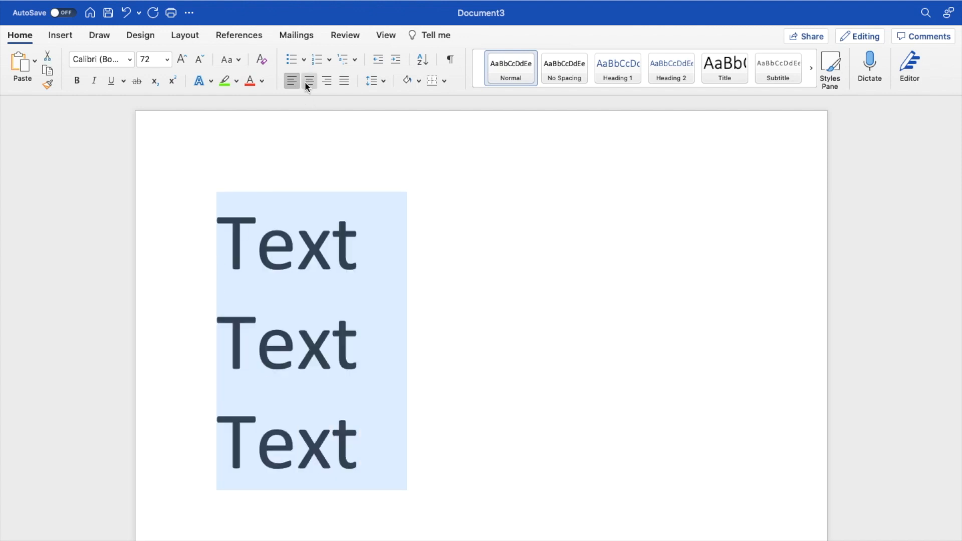
pyautogui.moveTo(309, 80)
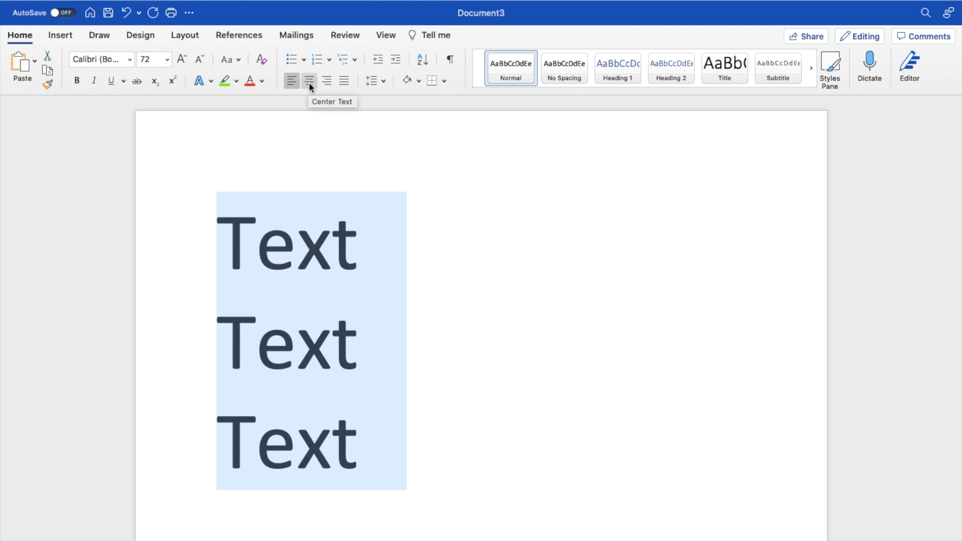
# Apply Center Text alignment to the three selected 72-pt 'Text' lines.
pyautogui.click(309, 80)
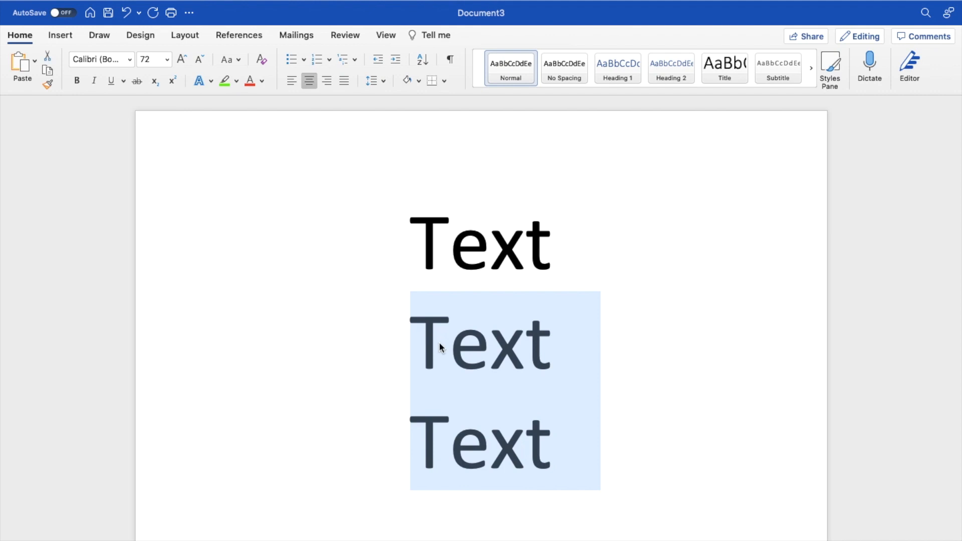
# Delete the selected lines and type one centered 'Text' line under the first.
pyautogui.press('Delete')
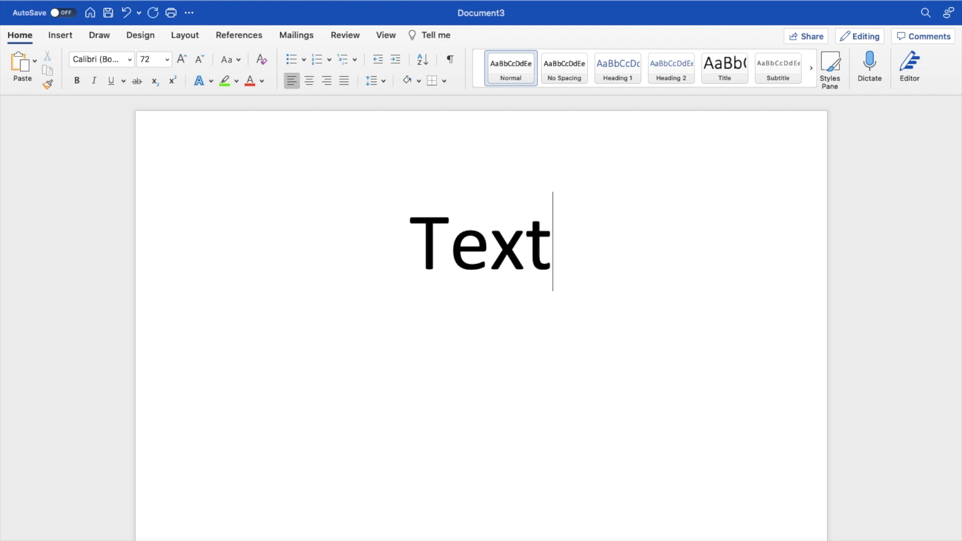
pyautogui.click(309, 80)
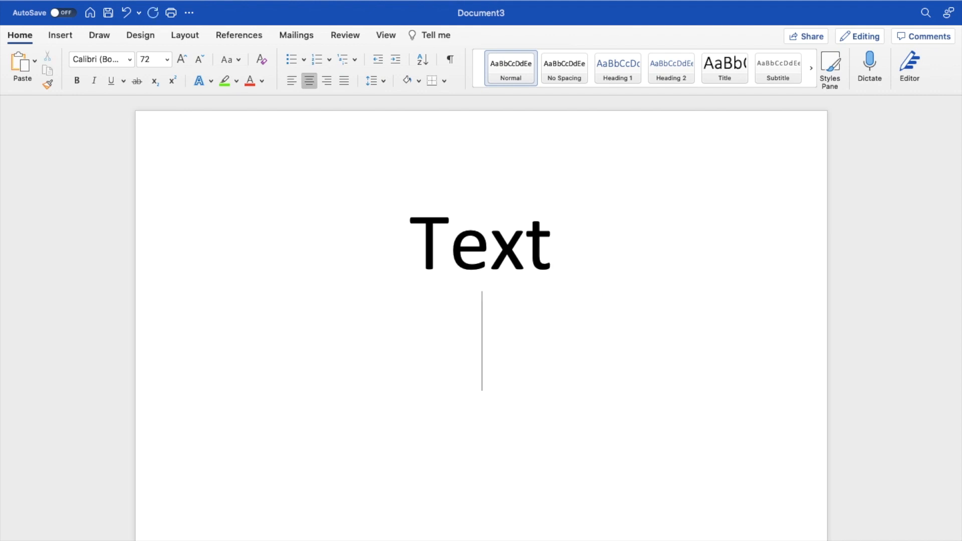
pyautogui.write('Text')
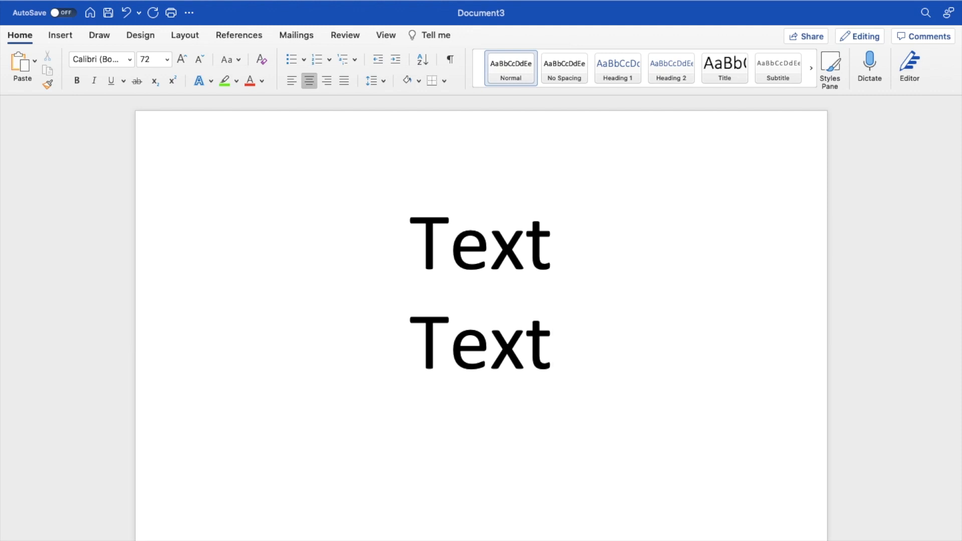
pyautogui.click(551, 342)
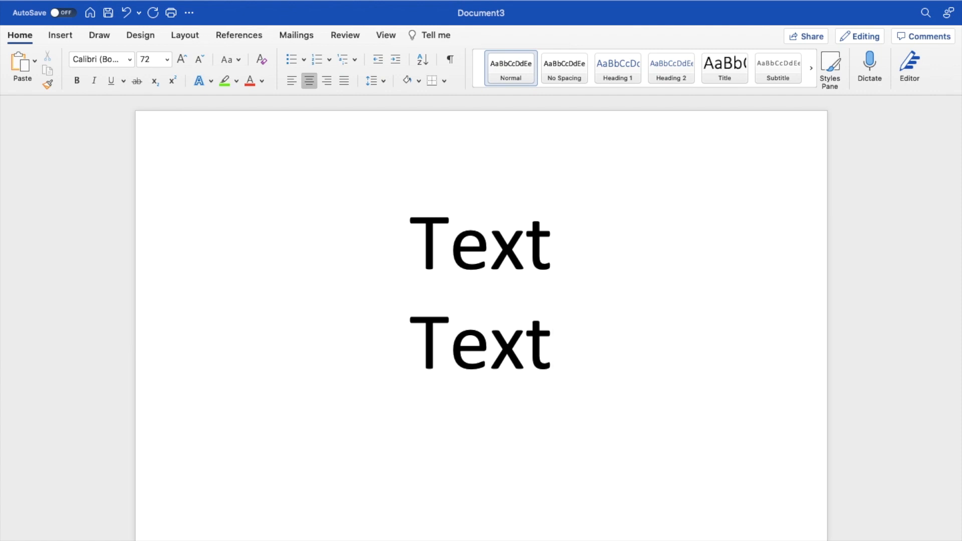
pyautogui.click(551, 342)
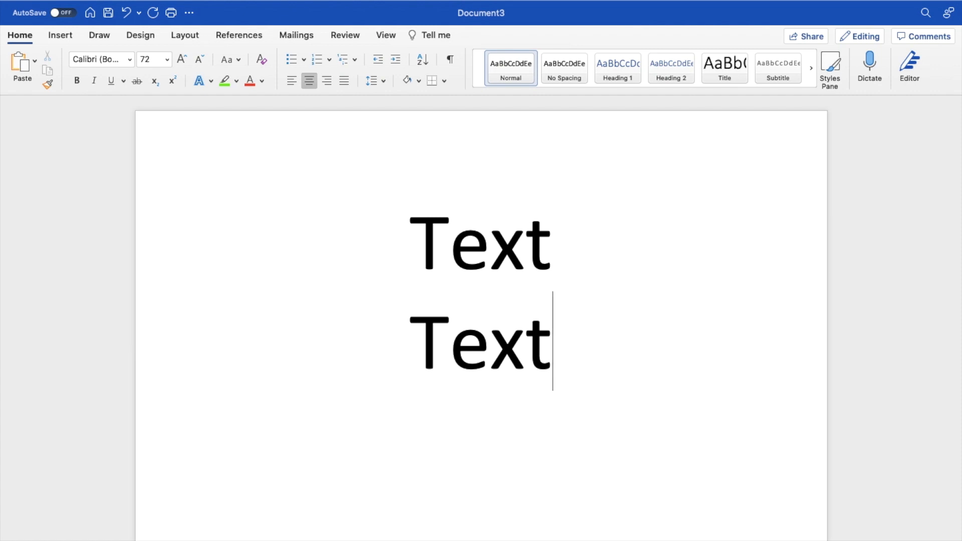